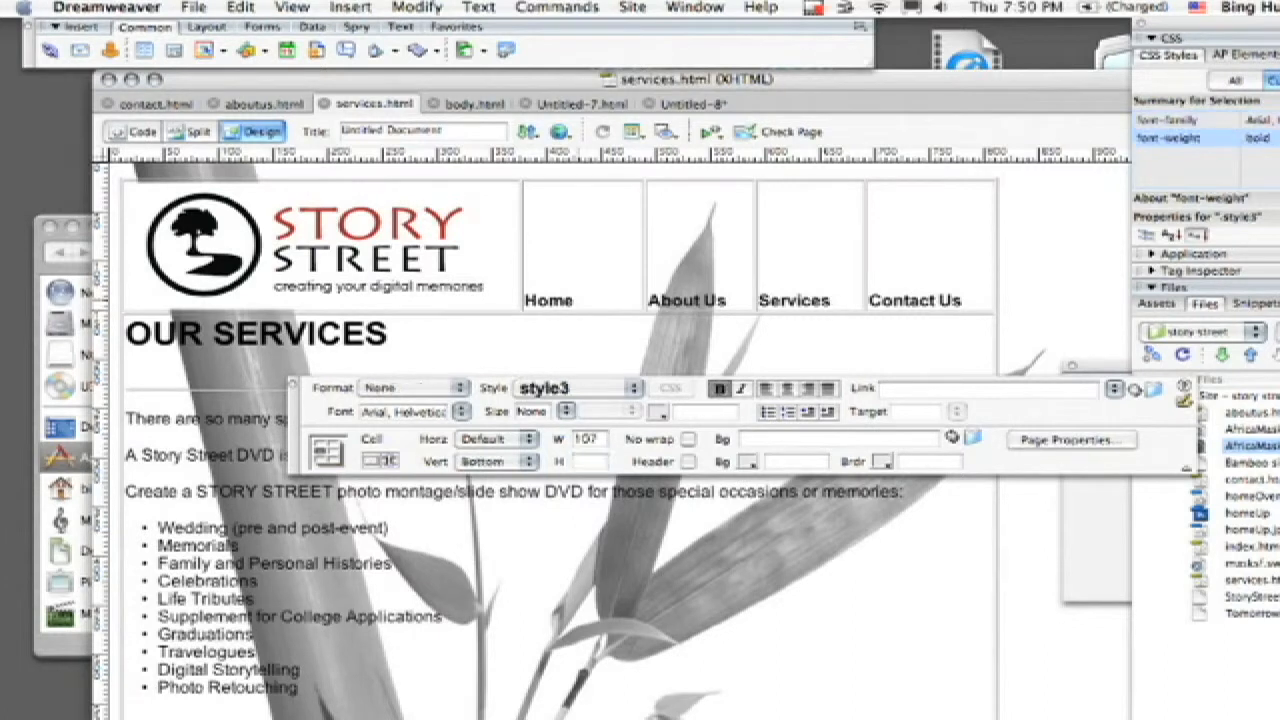
Link the Home, About Us and Services nav labels to their pages, about.html and services.html.
left_click(548, 300)
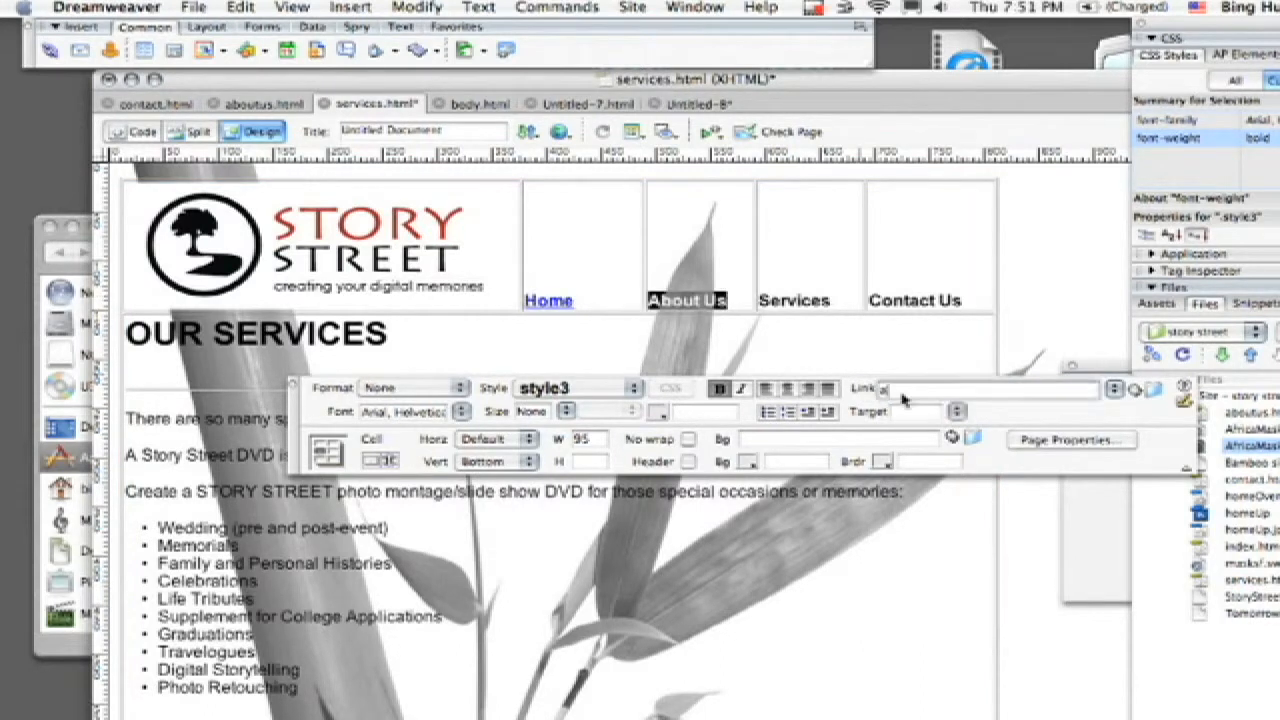
type("about.html")
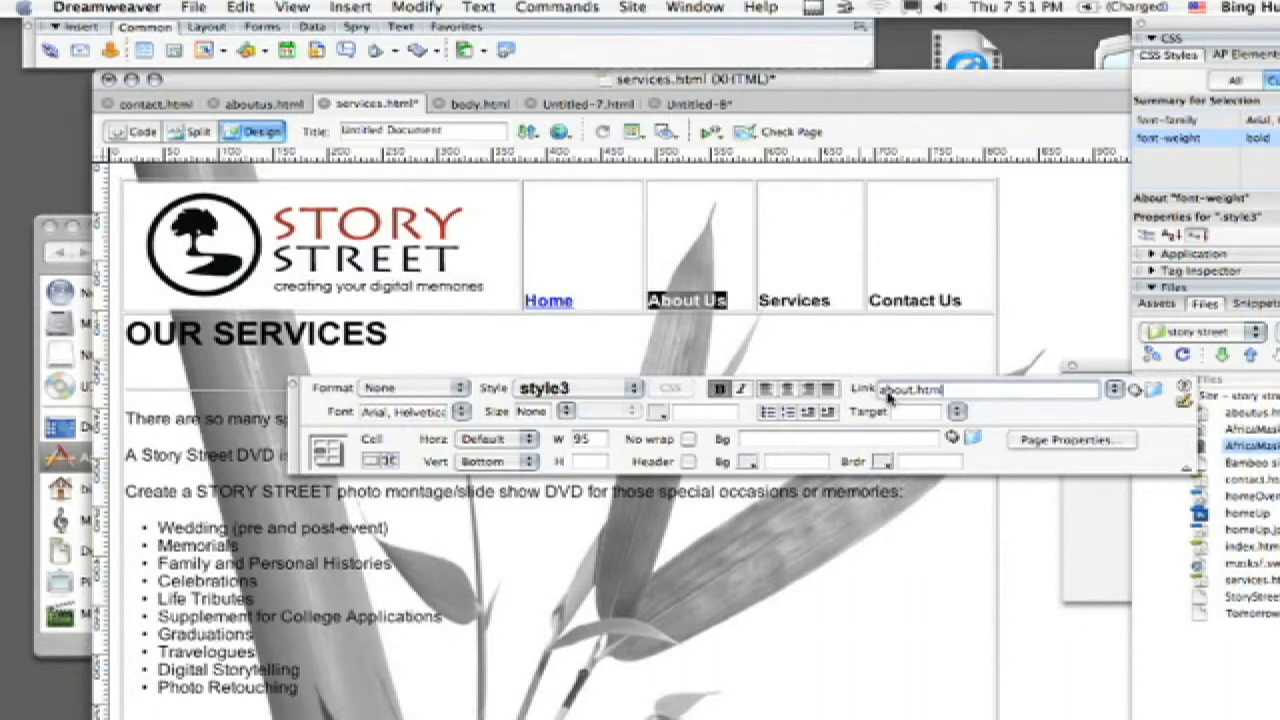
mouse_move(940, 392)
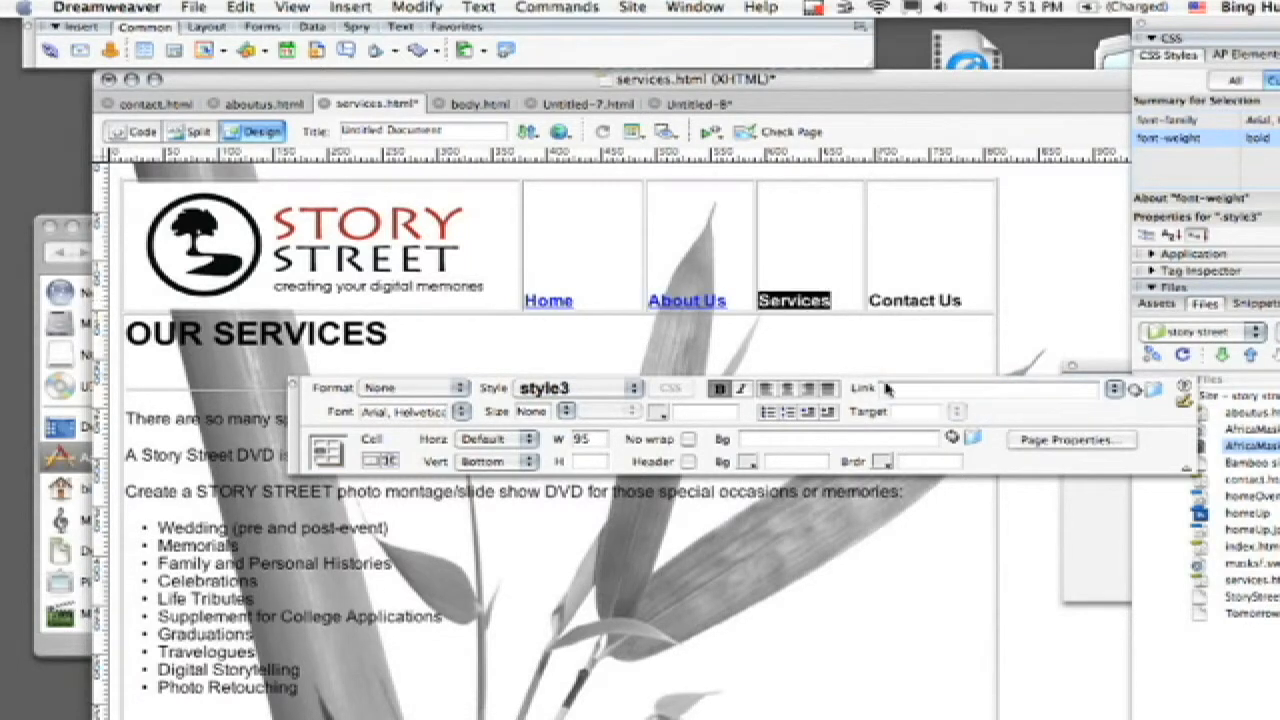
type("services.html")
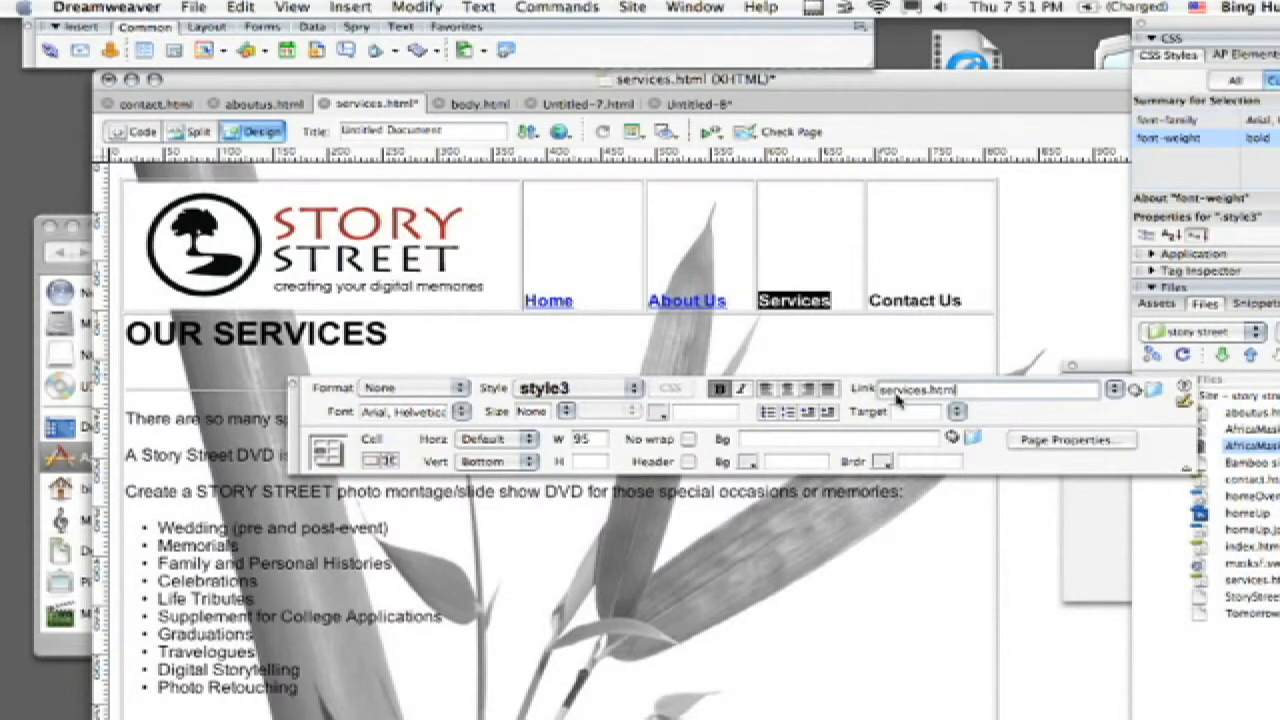
left_click(912, 300)
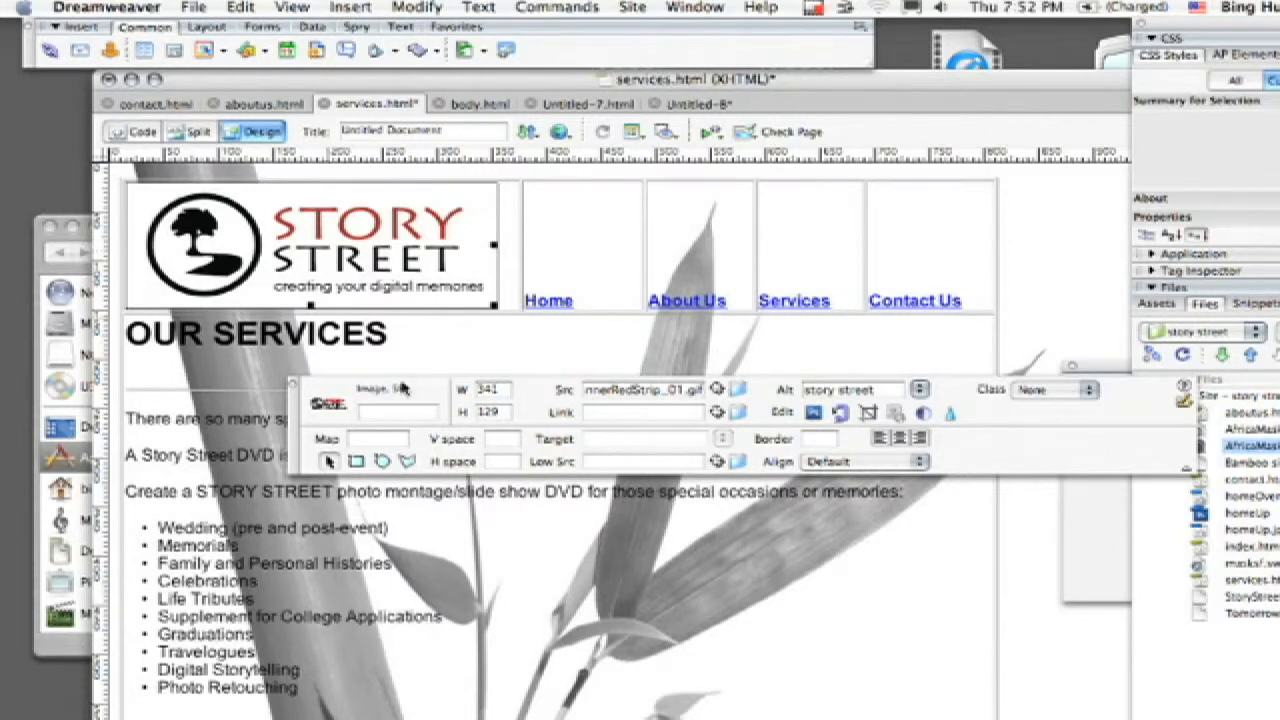
left_click(644, 412)
type("www.storystreet.net")
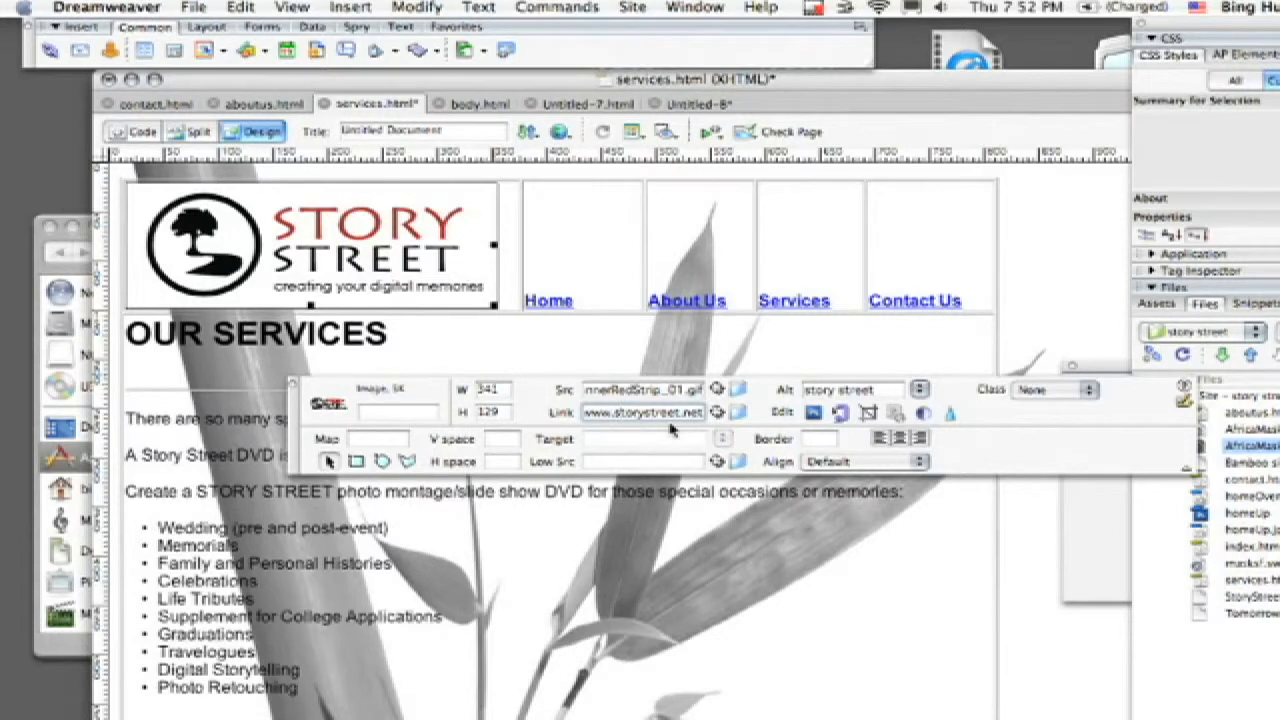
mouse_move(610, 448)
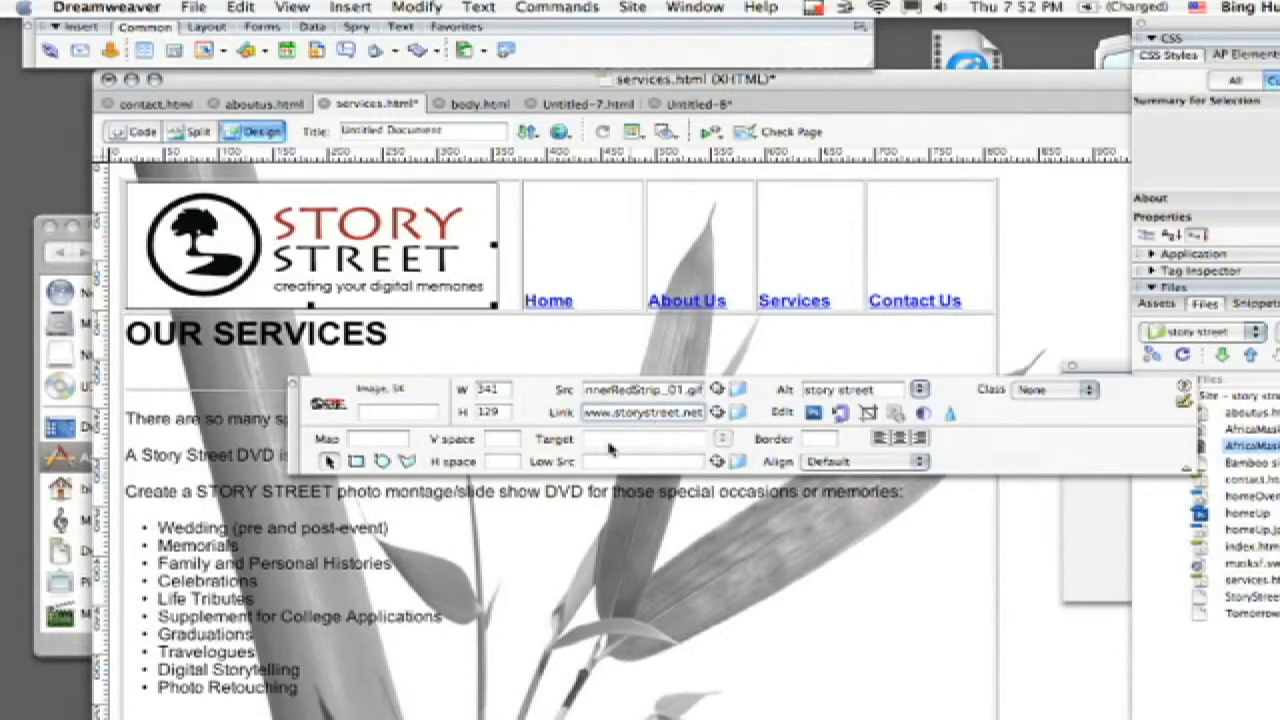
mouse_move(1000, 450)
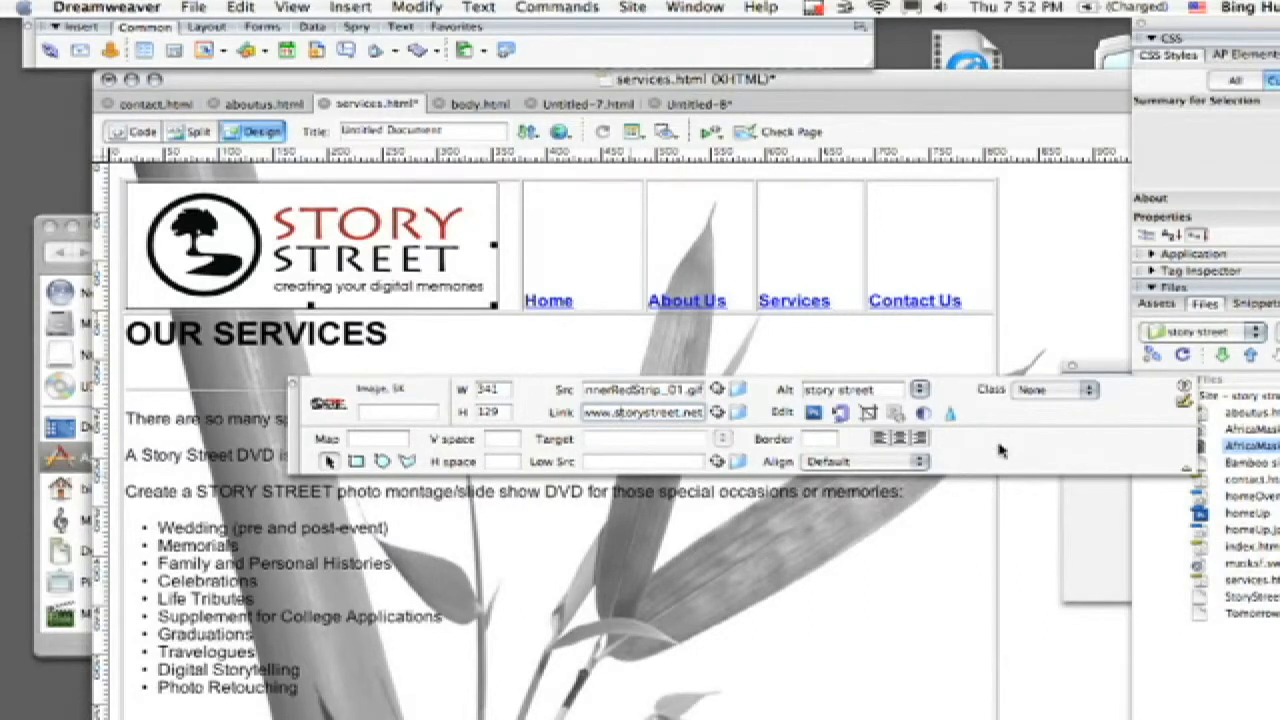
left_click(560, 132)
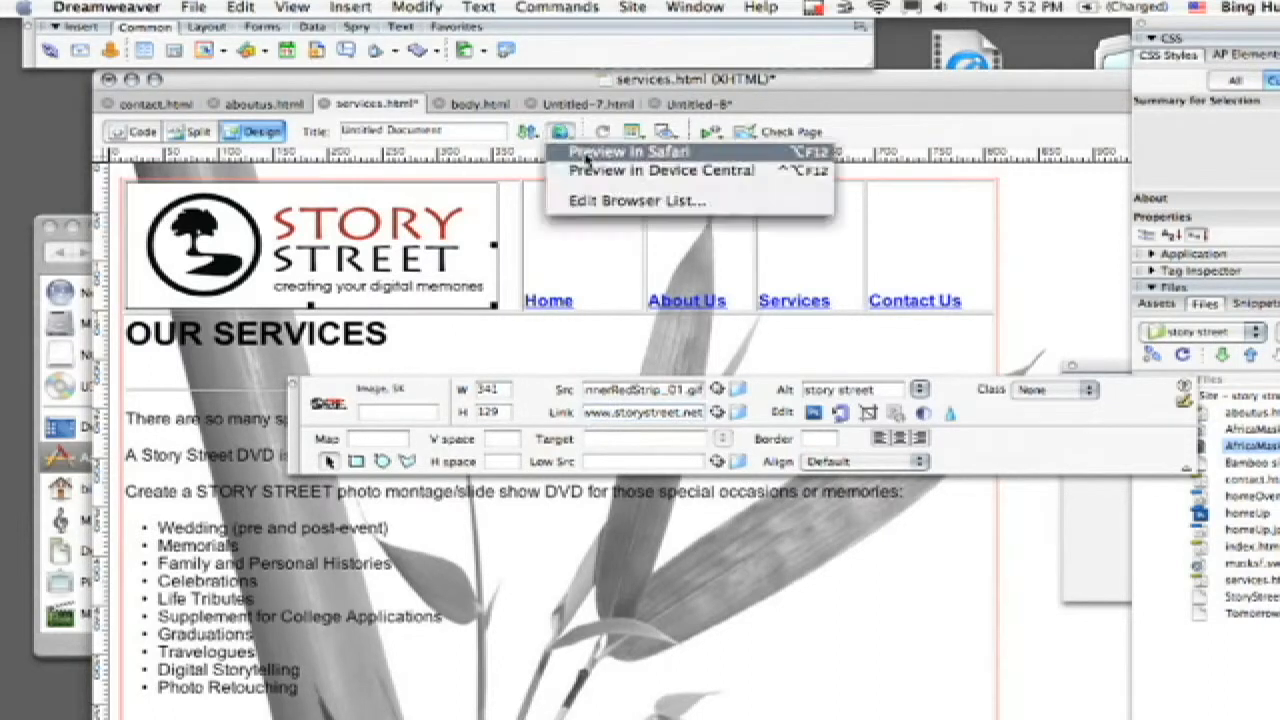
left_click(628, 152)
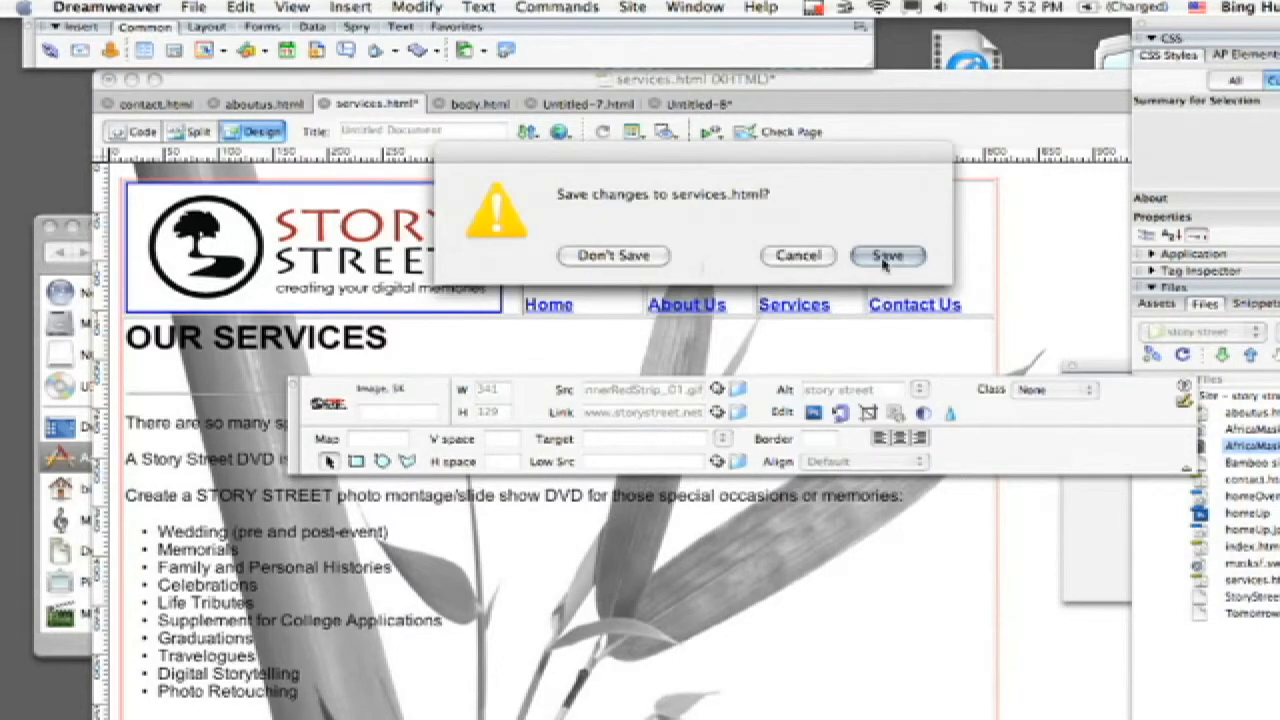
left_click(886, 256)
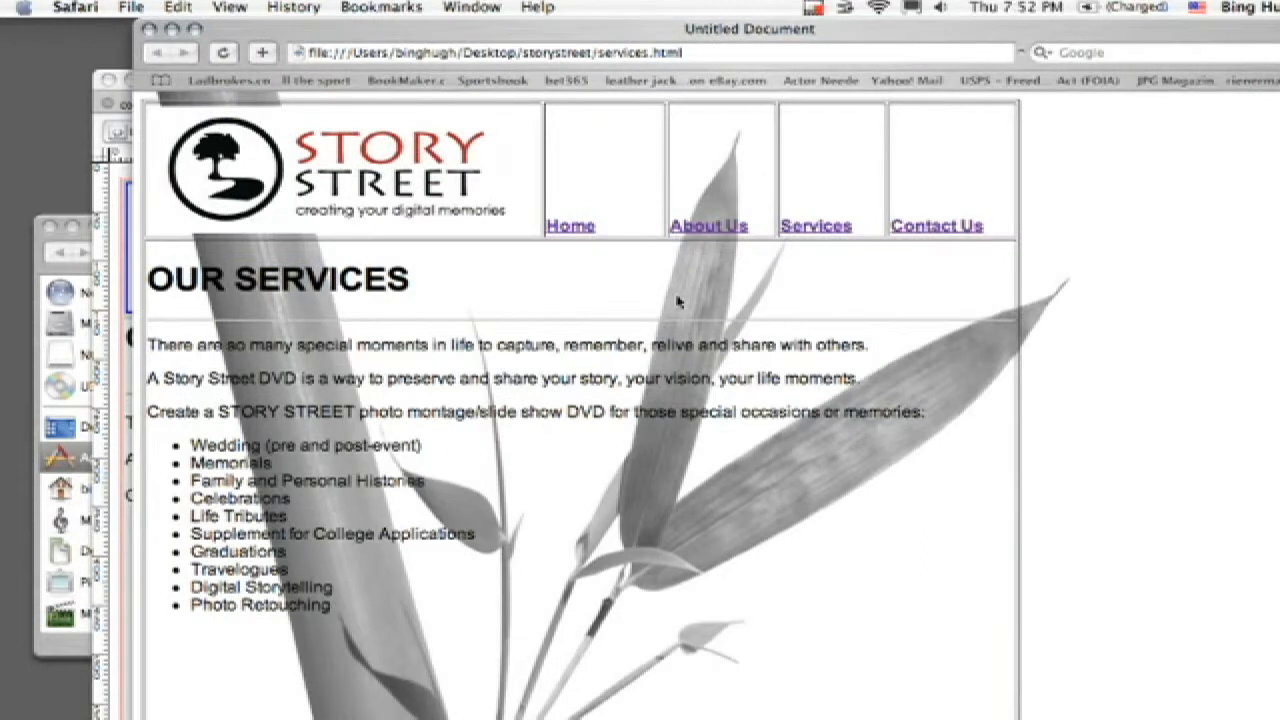
mouse_move(712, 228)
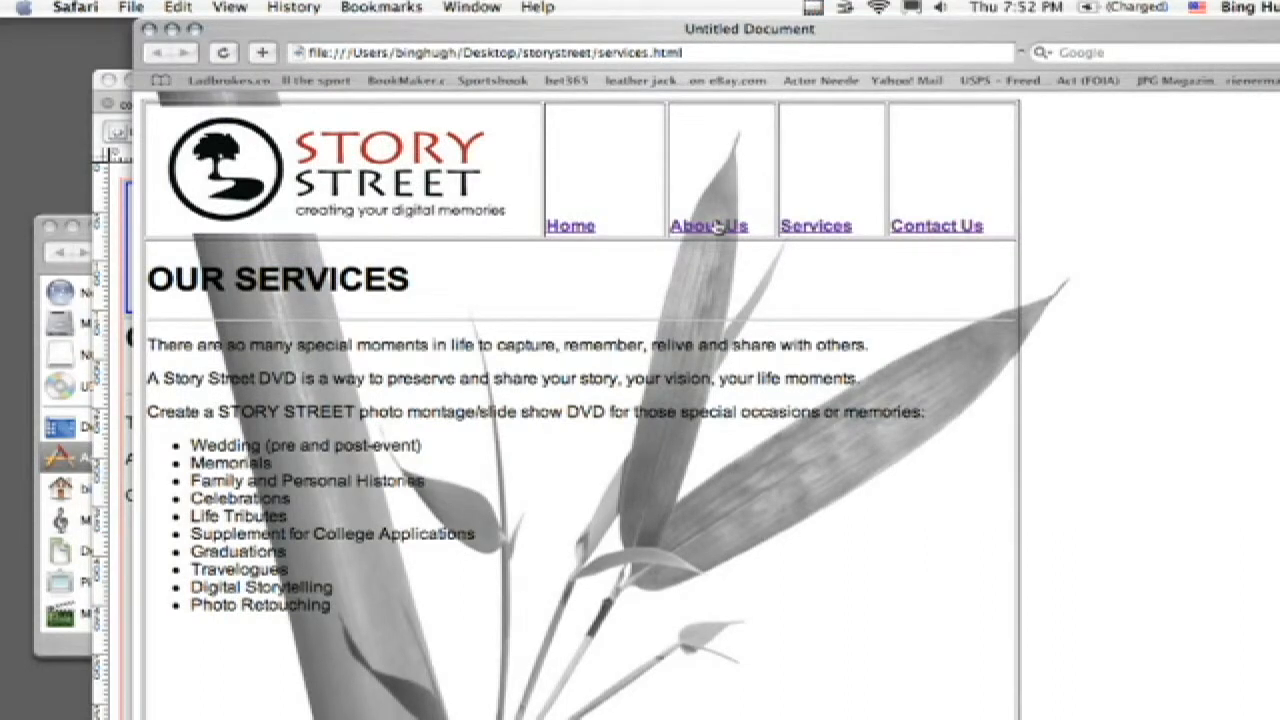
left_click(708, 224)
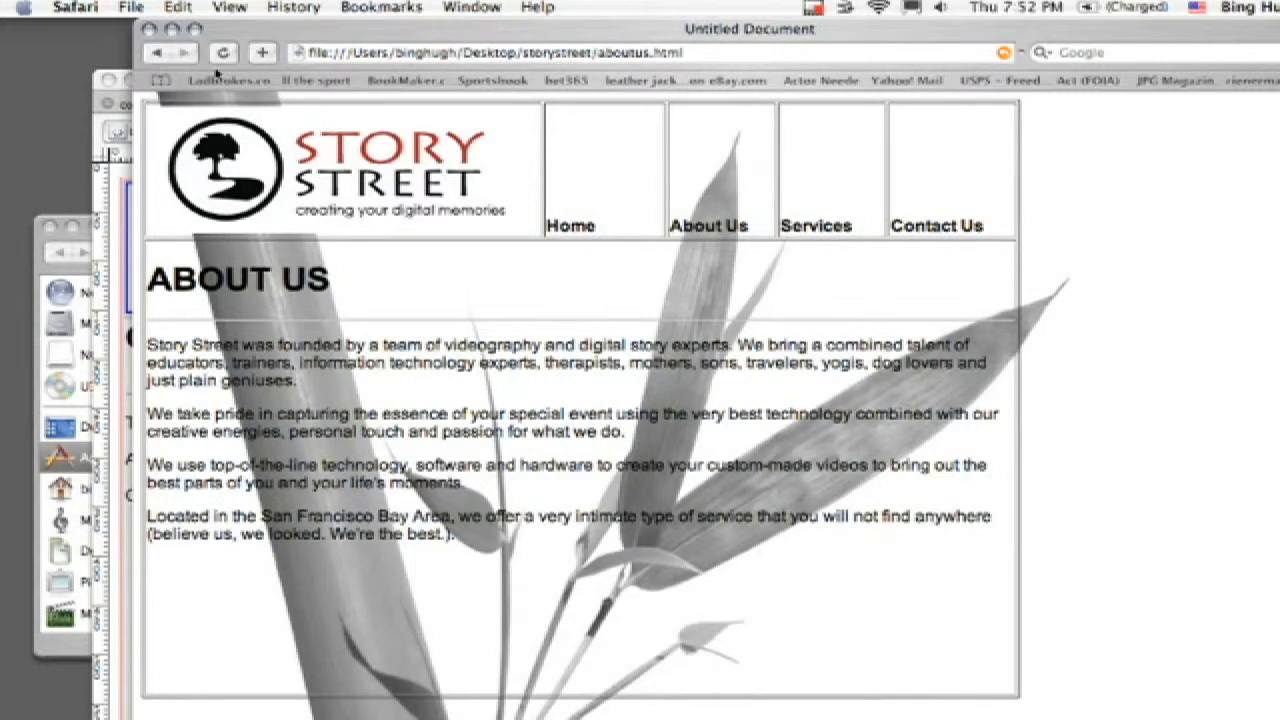
left_click(816, 224)
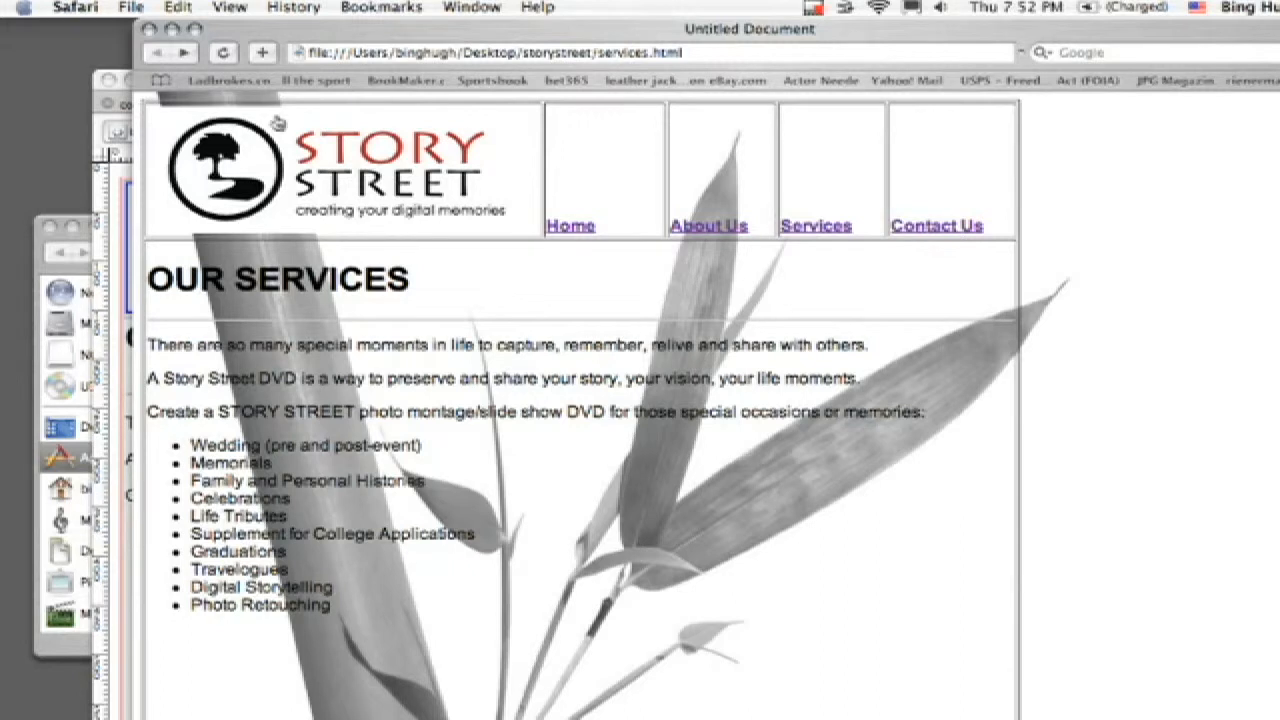
mouse_move(590, 280)
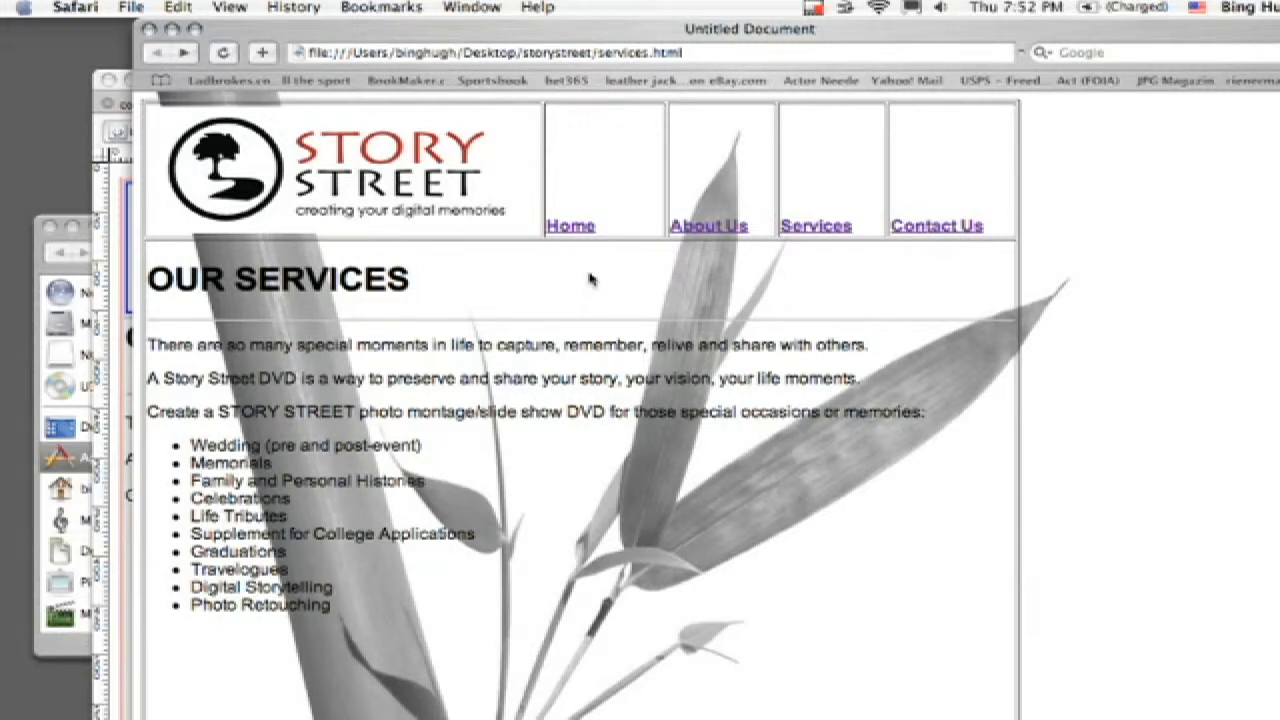
mouse_move(152, 32)
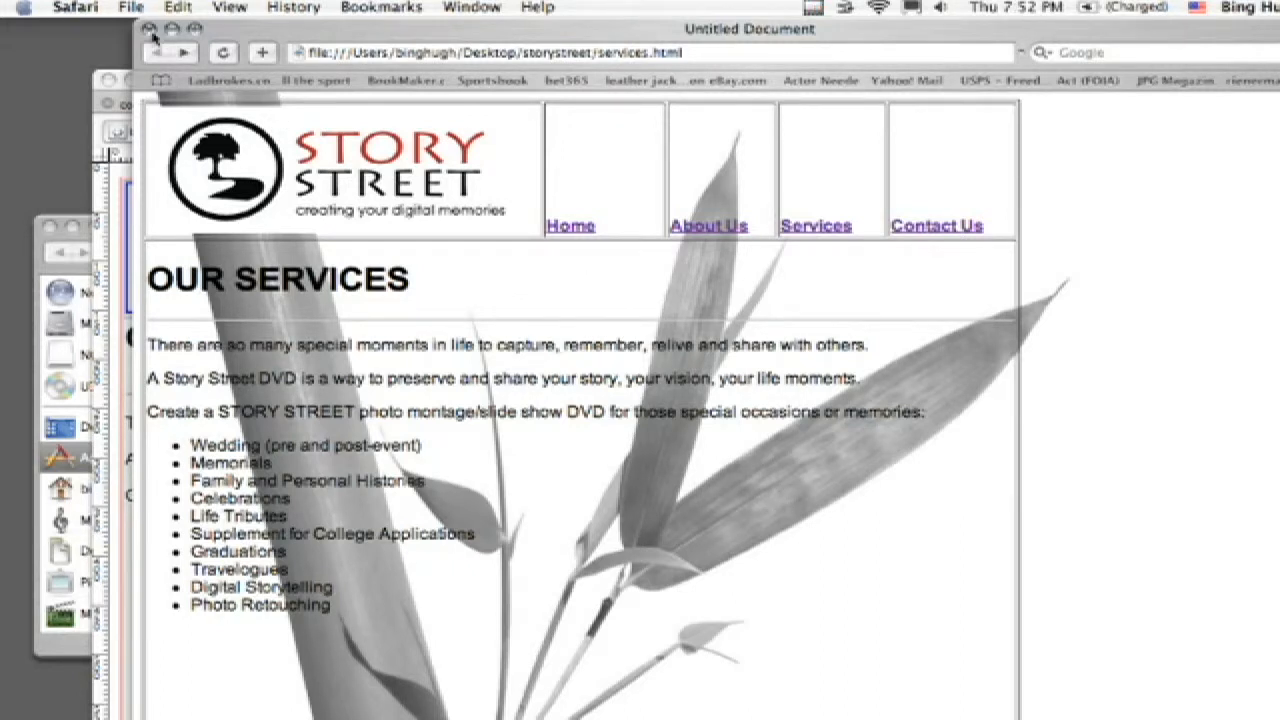